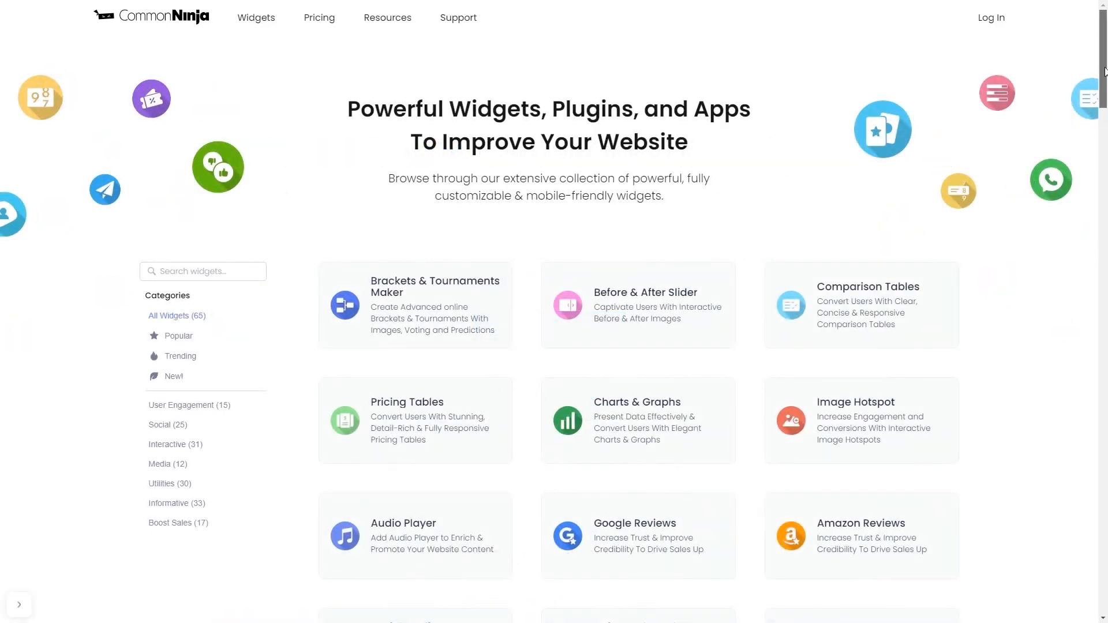
Step: Scroll to the Charts & Graphs widget and start creating a new chart
scroll(down, 3)
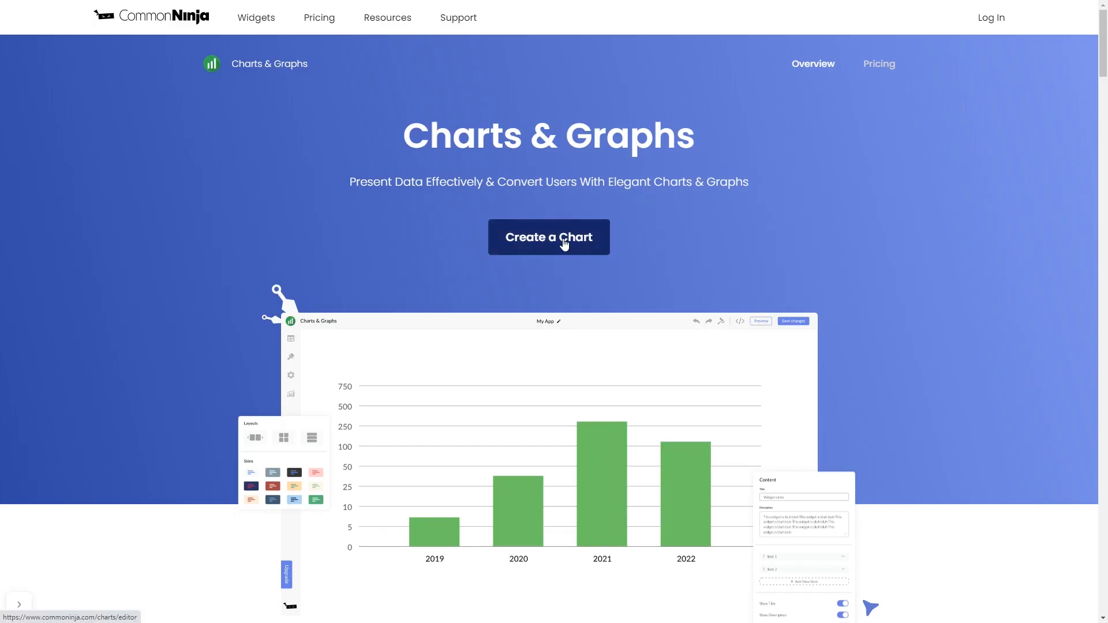
click(548, 237)
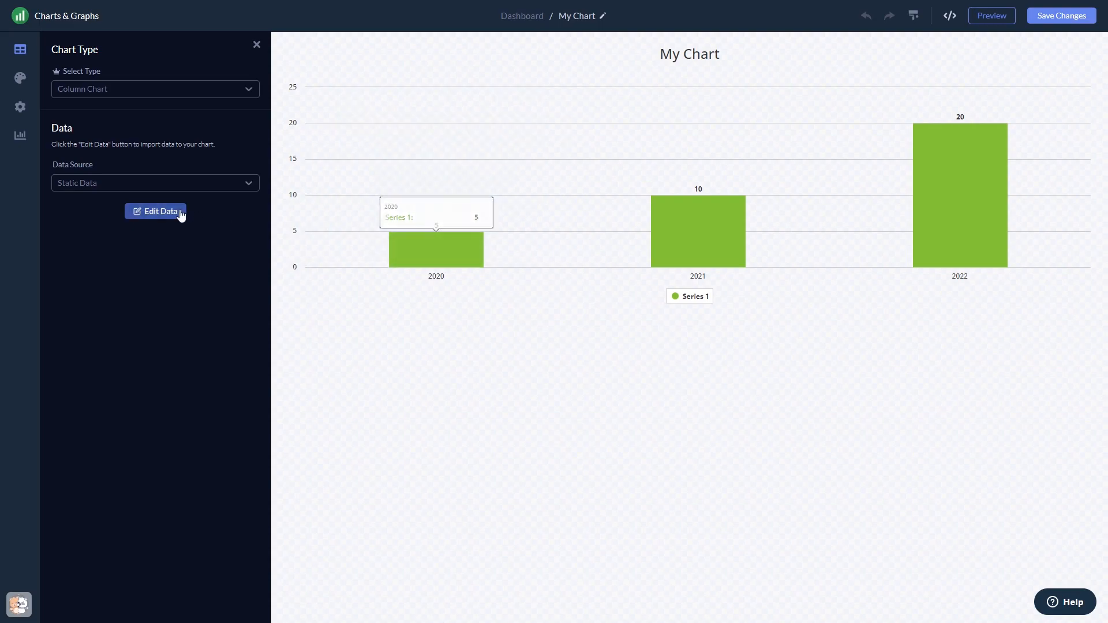
Step: Add two more data series and a fourth row to the chart data
click(155, 211)
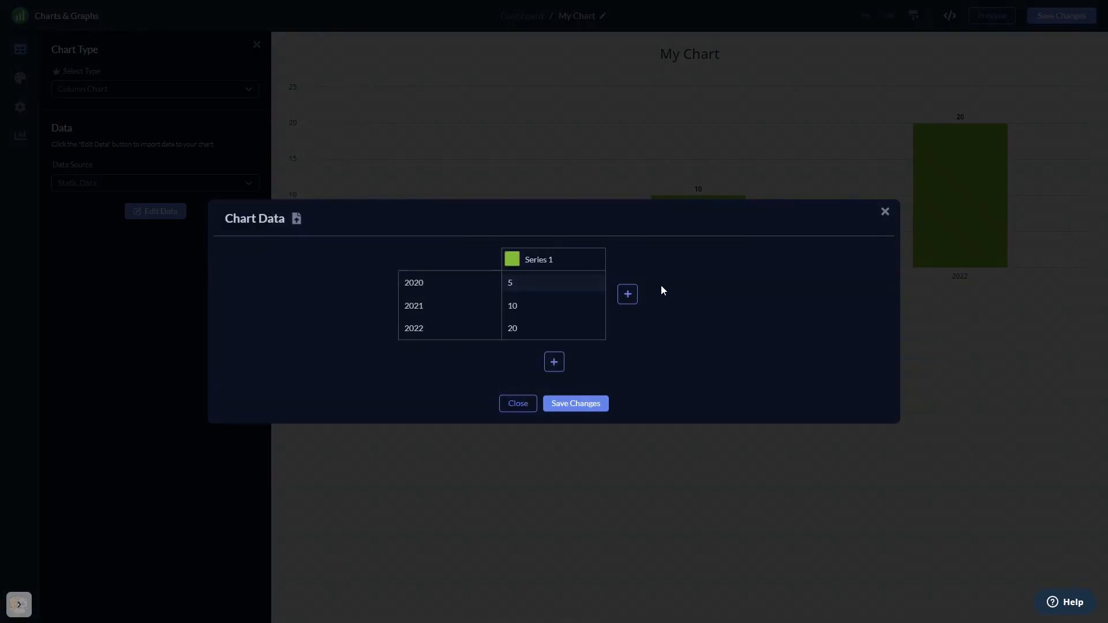
click(627, 294)
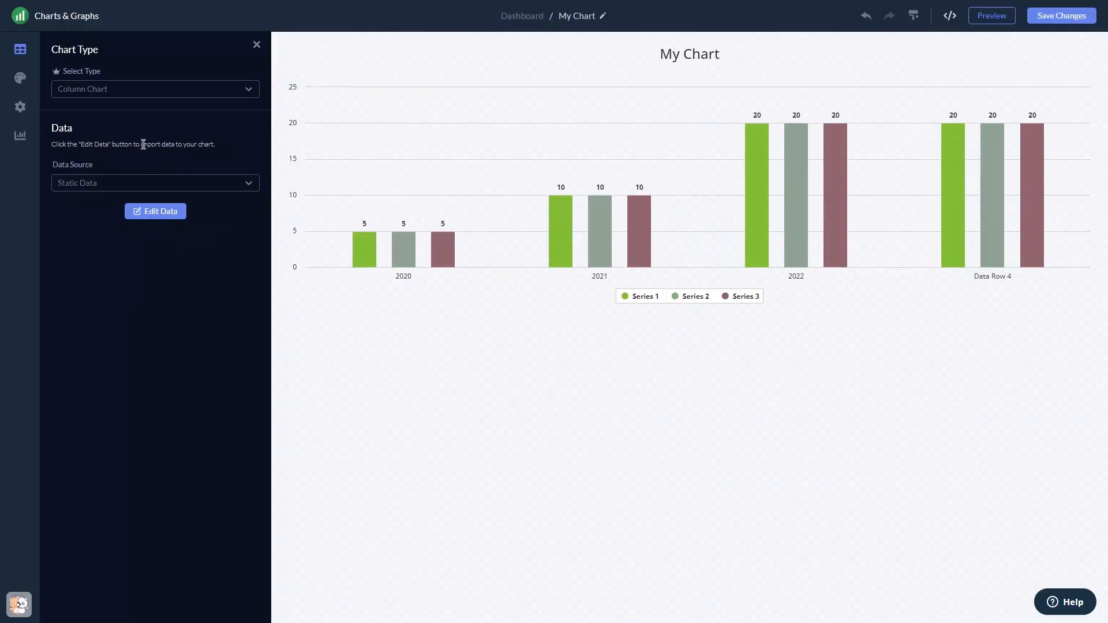
Step: Switch the chart type to Line Chart and review the Design and Settings tabs
click(154, 88)
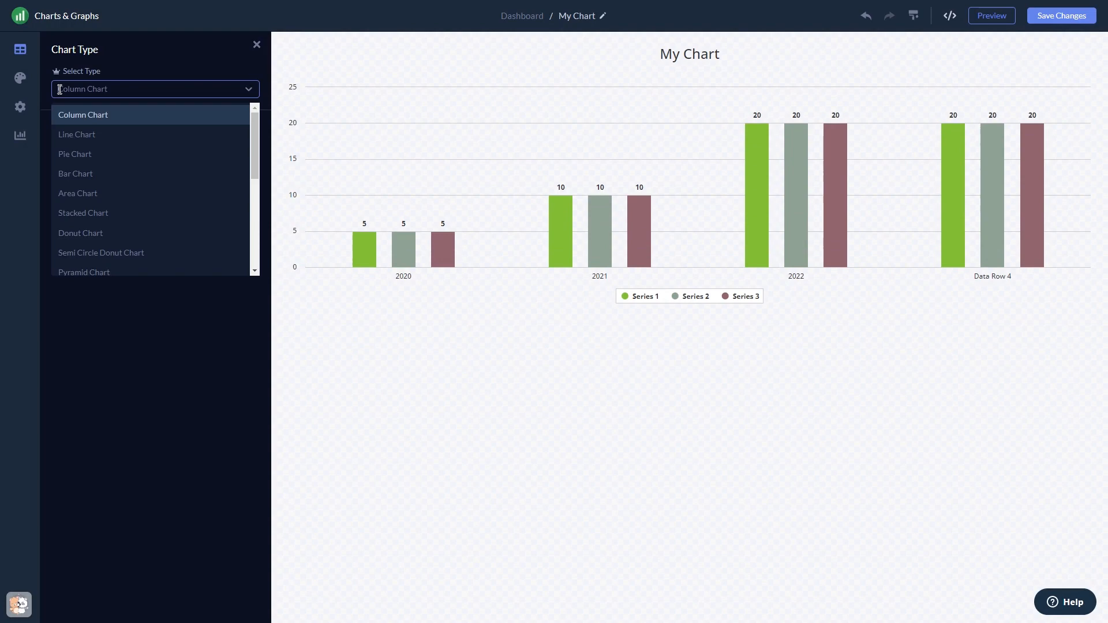
click(76, 134)
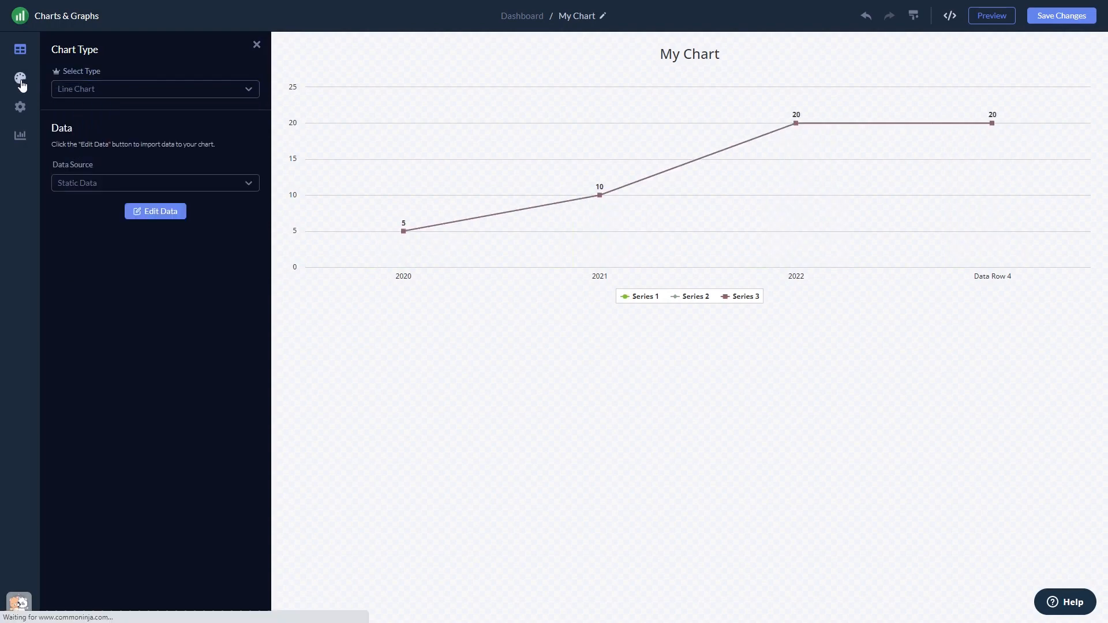
click(20, 78)
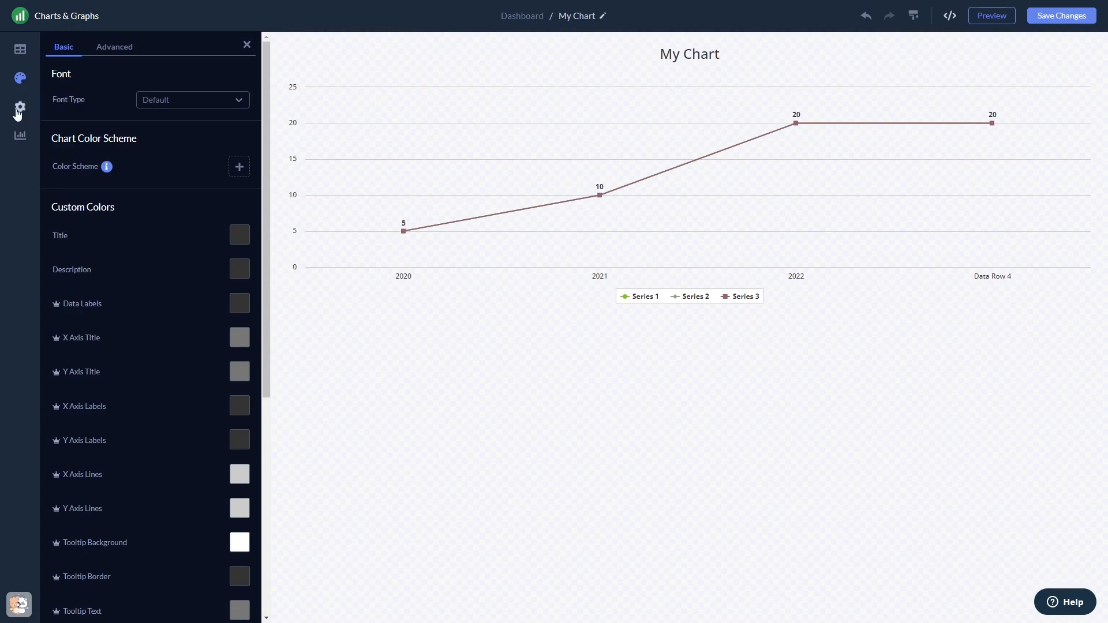
click(19, 107)
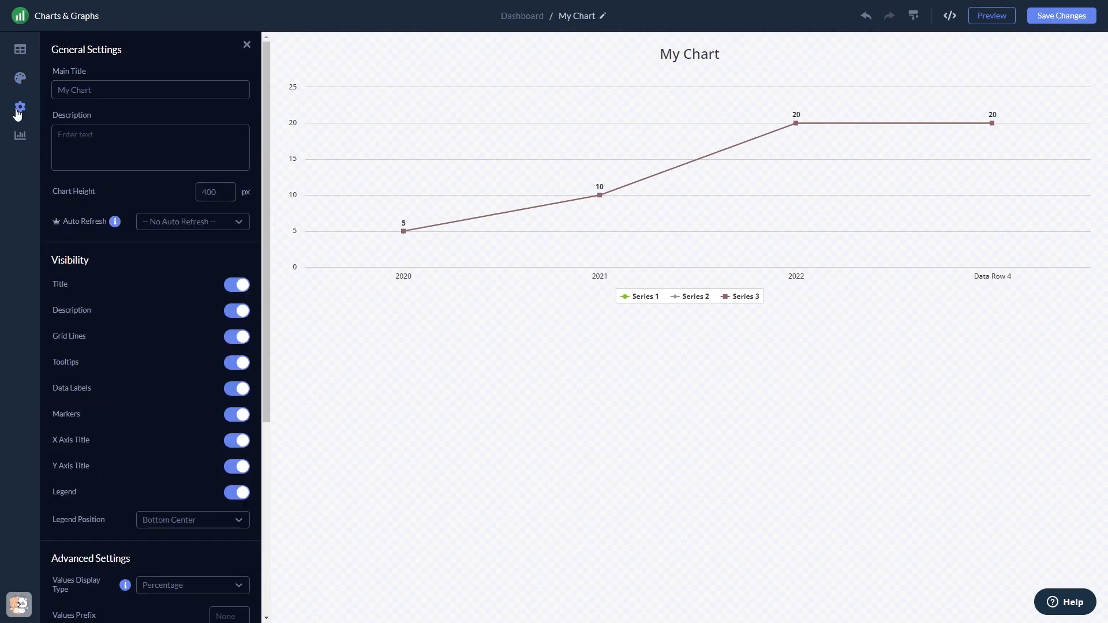
mouse_move(600, 196)
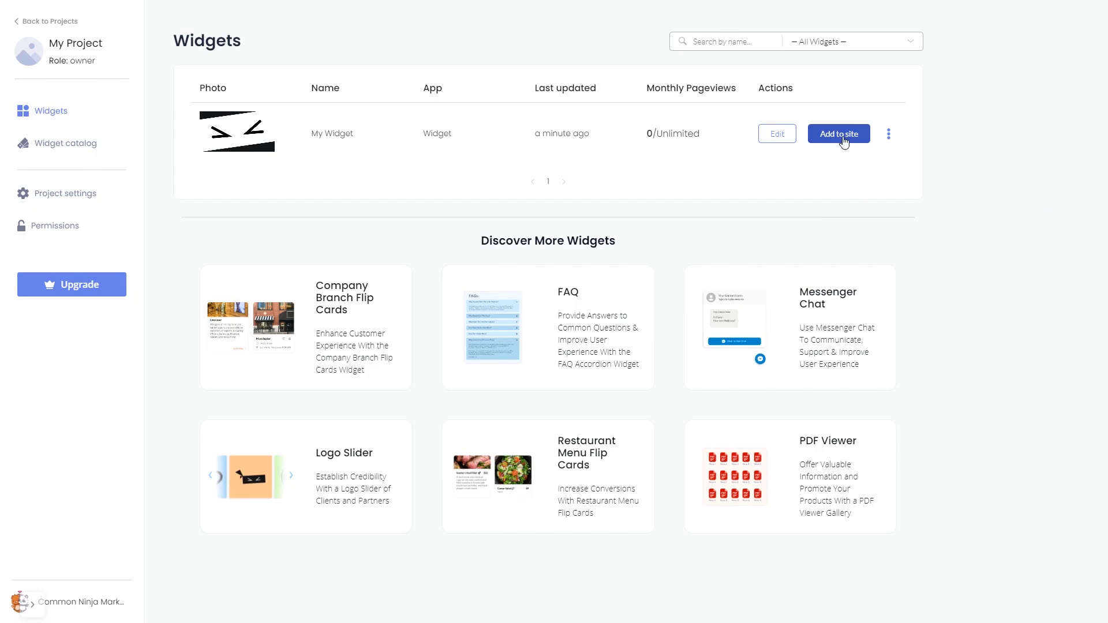
Step: Show and copy the My Widget installation code, then close the window
click(838, 133)
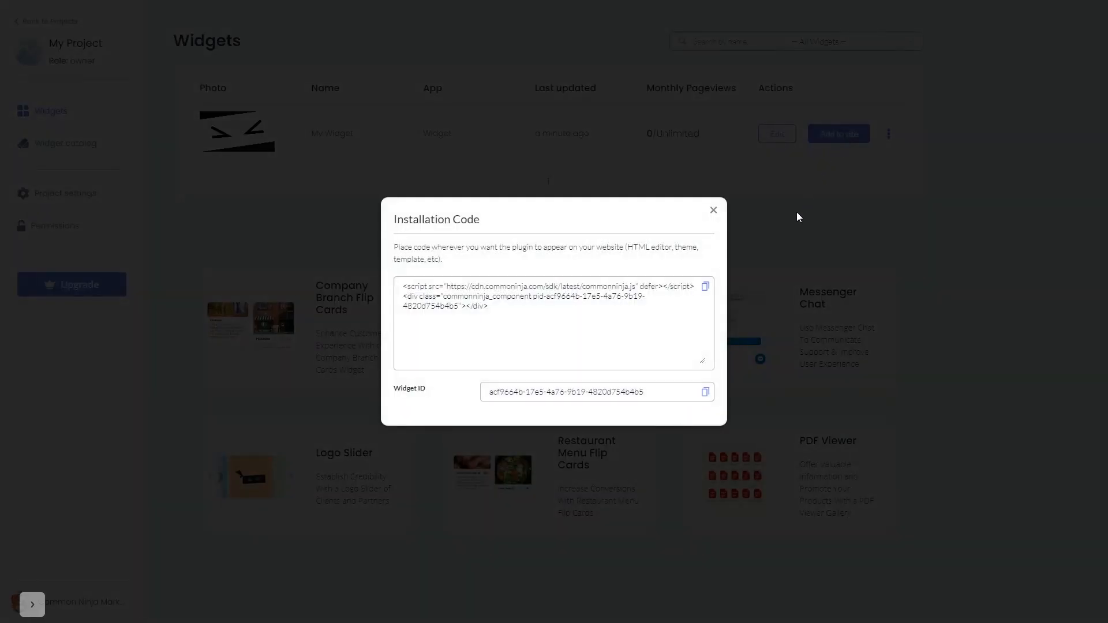
mouse_move(705, 286)
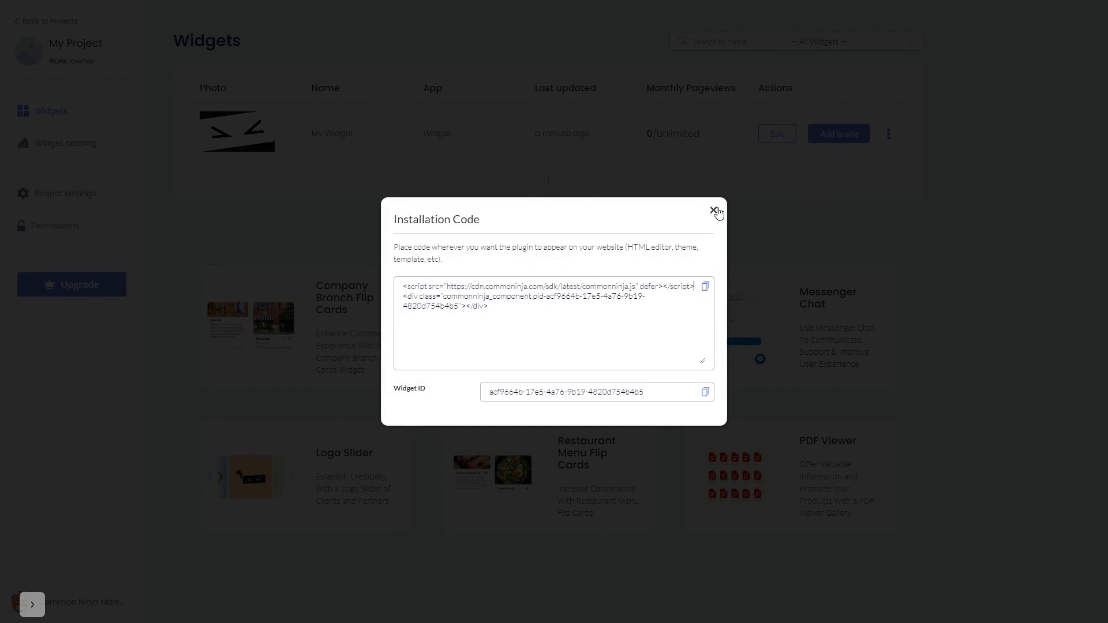
click(717, 212)
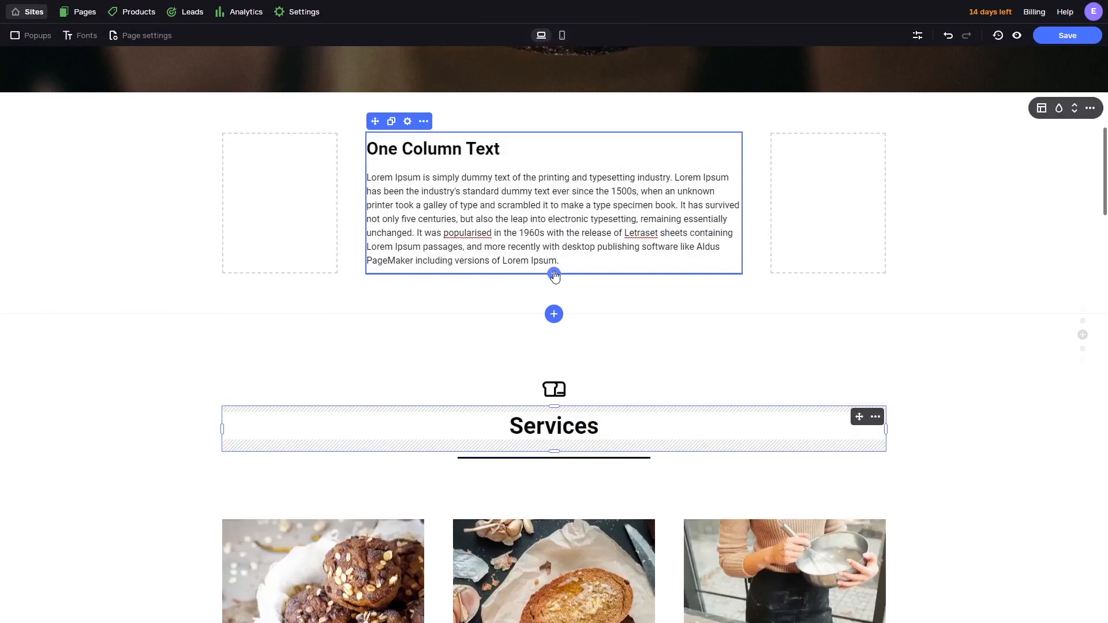
mouse_move(554, 274)
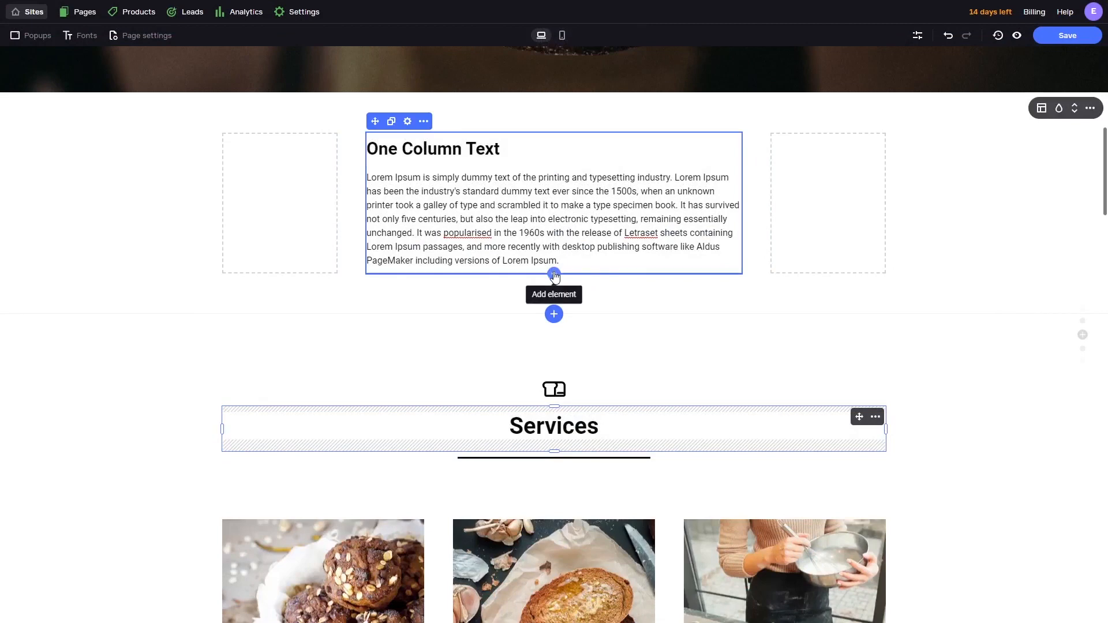
Step: Insert an HTML code element below the One Column Text block
click(553, 314)
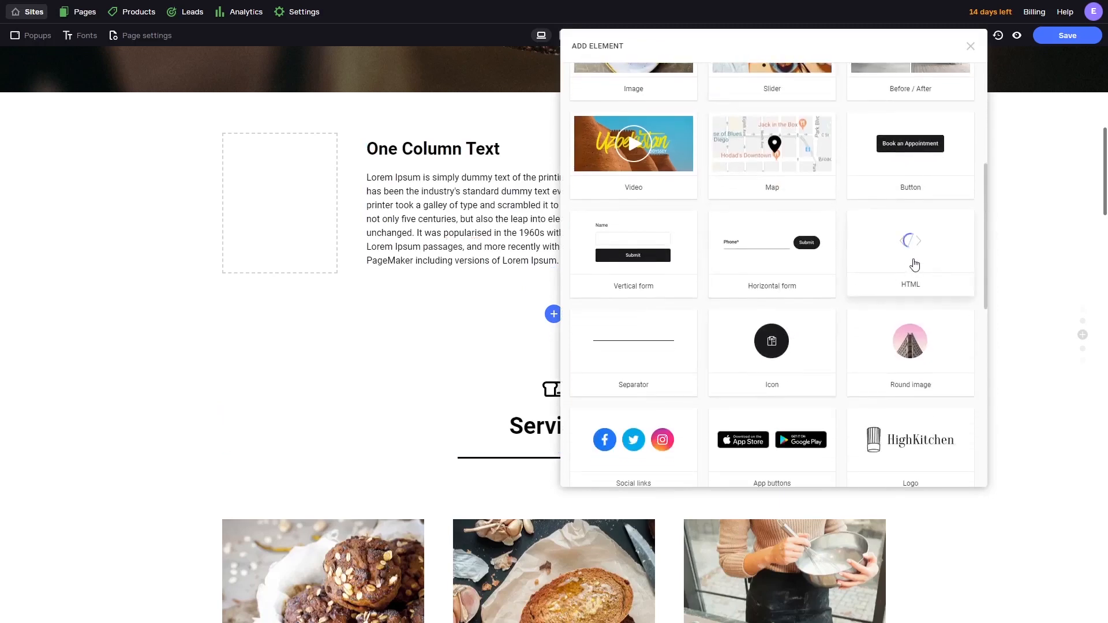
click(910, 240)
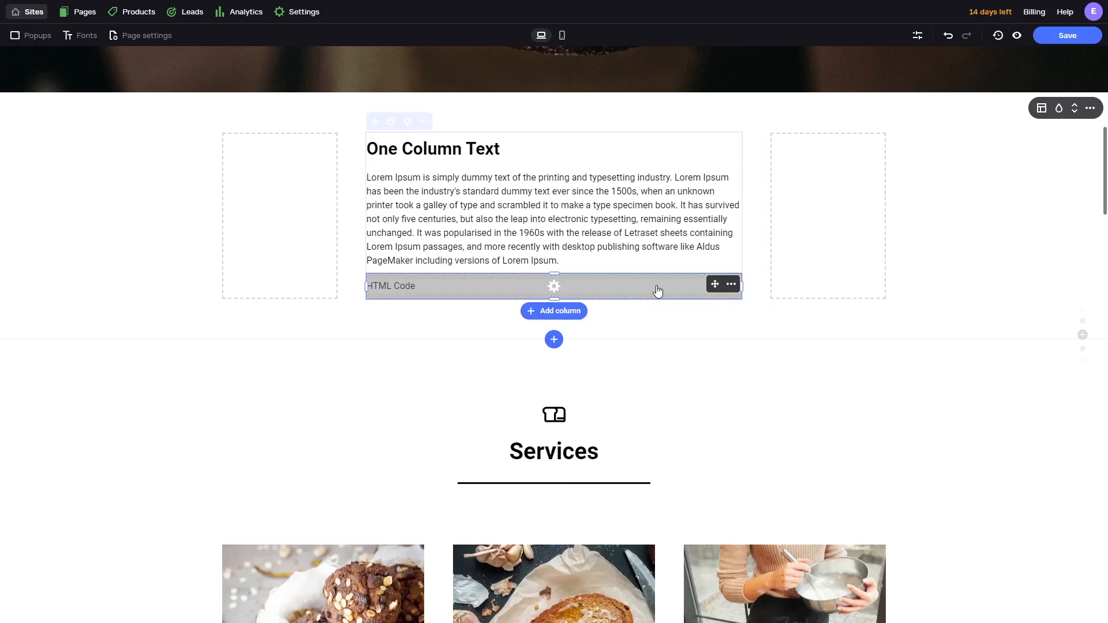
Step: Paste the Common Ninja embed code into the HTML element, enable JavaScript, and apply
click(554, 285)
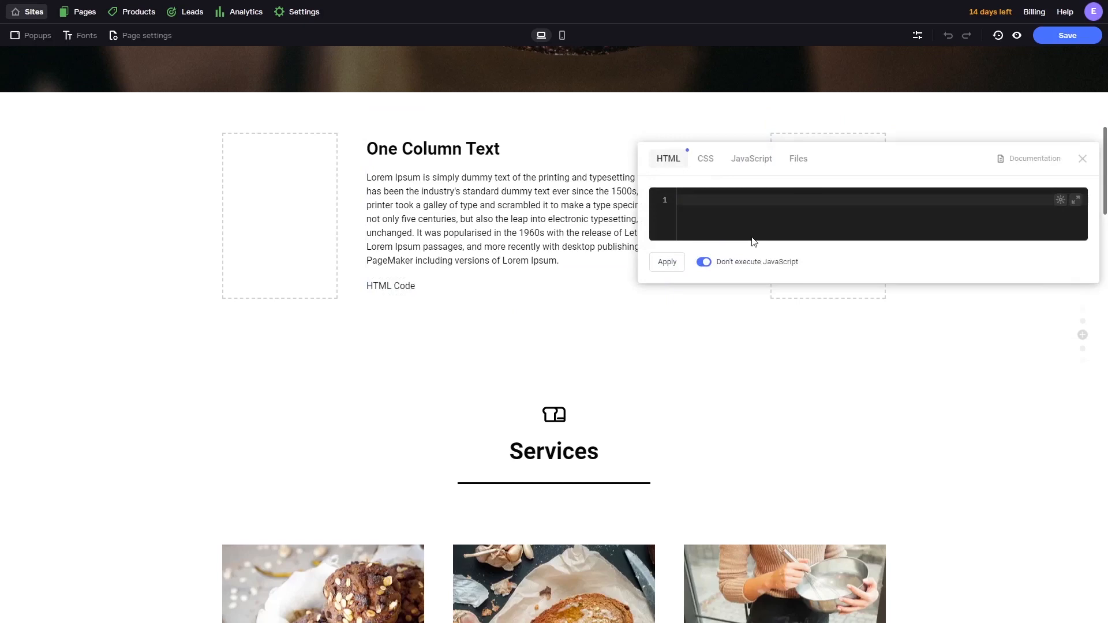
text(<script> <div class="commonninja_component pid-10493c8e-bf65-4717-9653-3e90e3189263"></)
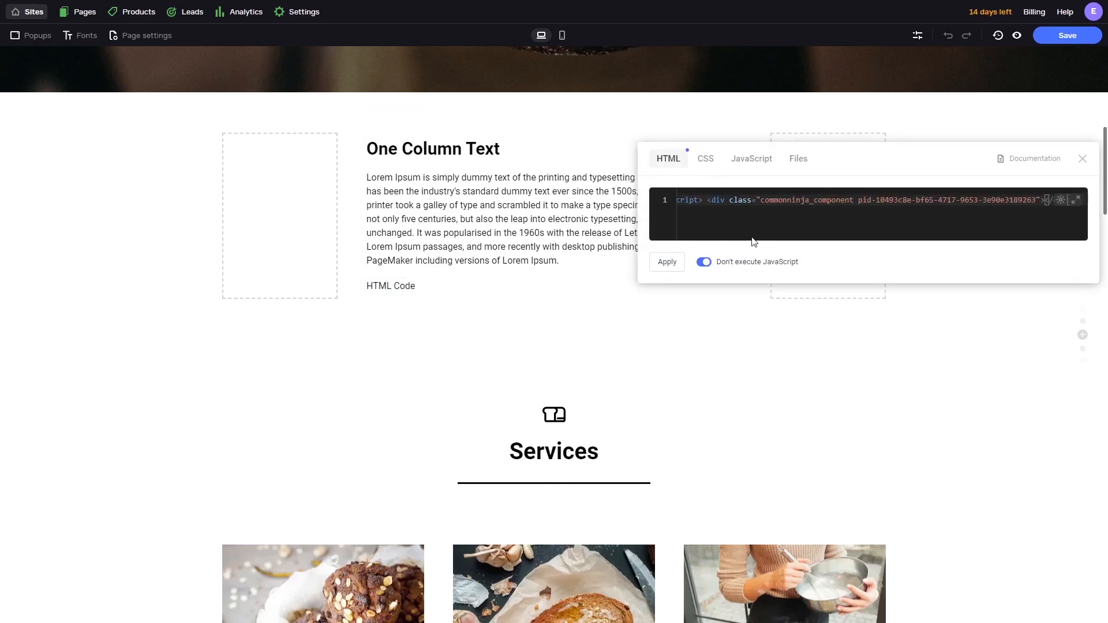
click(703, 262)
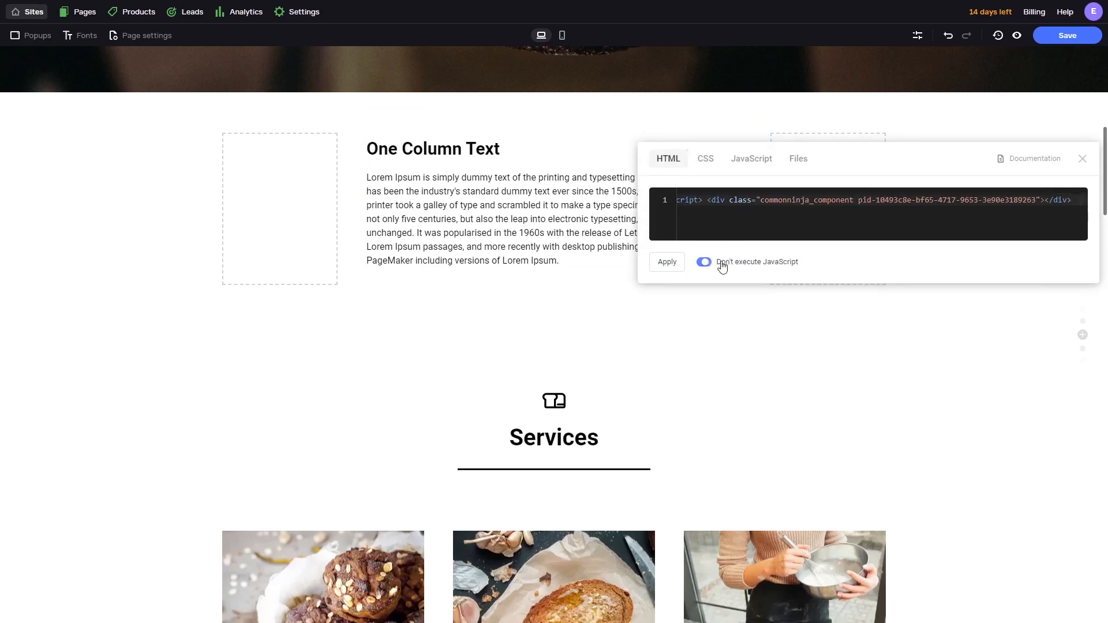
click(703, 261)
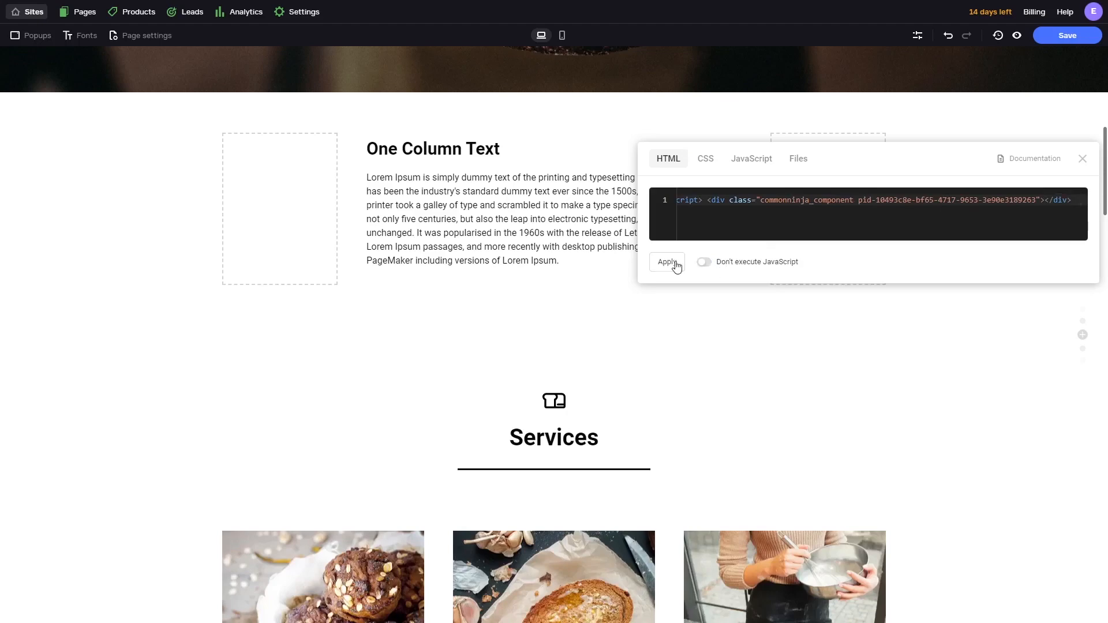
mouse_move(837, 252)
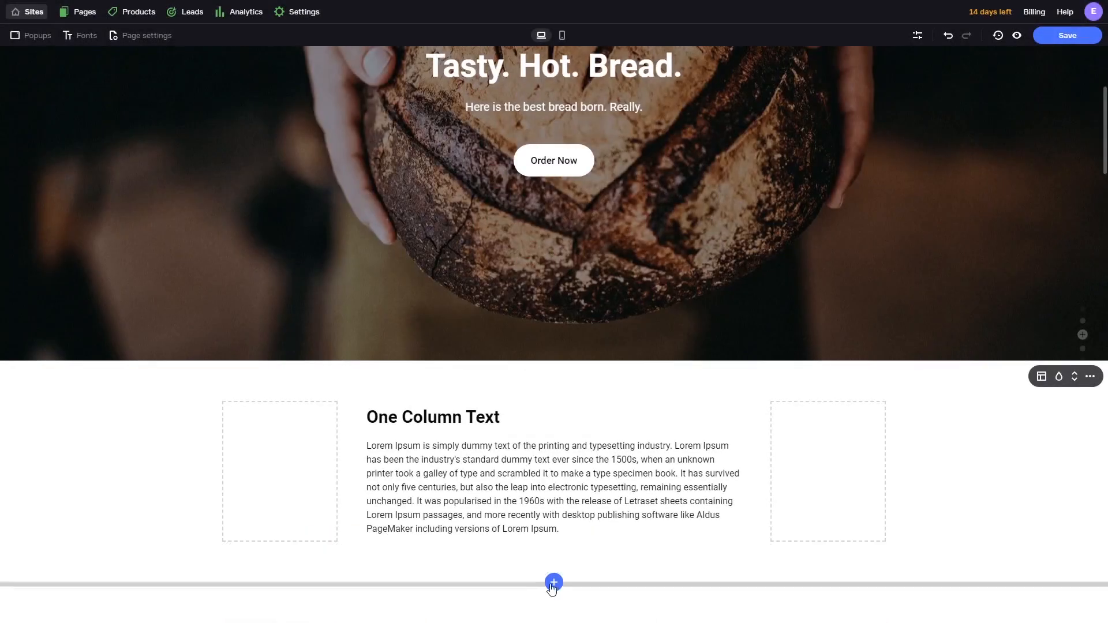
mouse_move(553, 582)
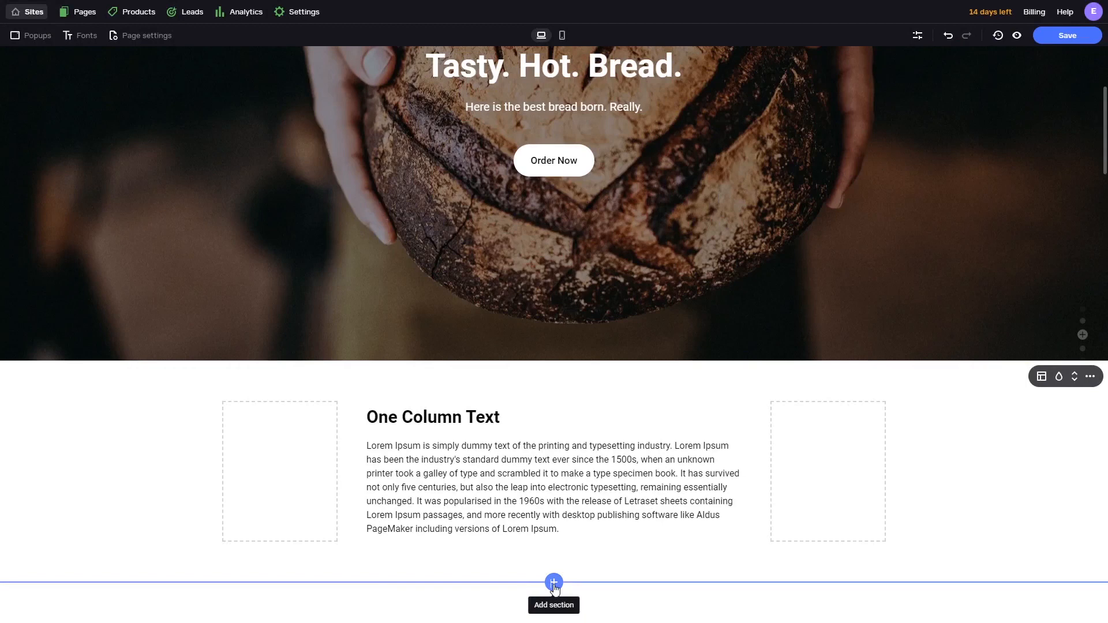
Step: Add an HTML code section from the Other category below the text block
click(553, 582)
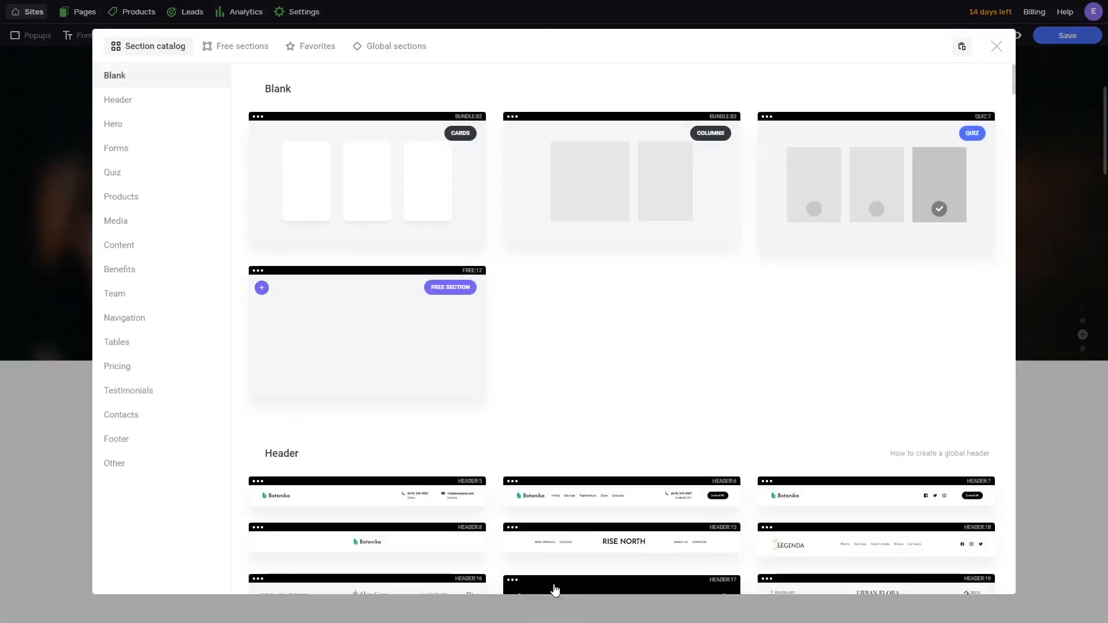
mouse_move(282, 533)
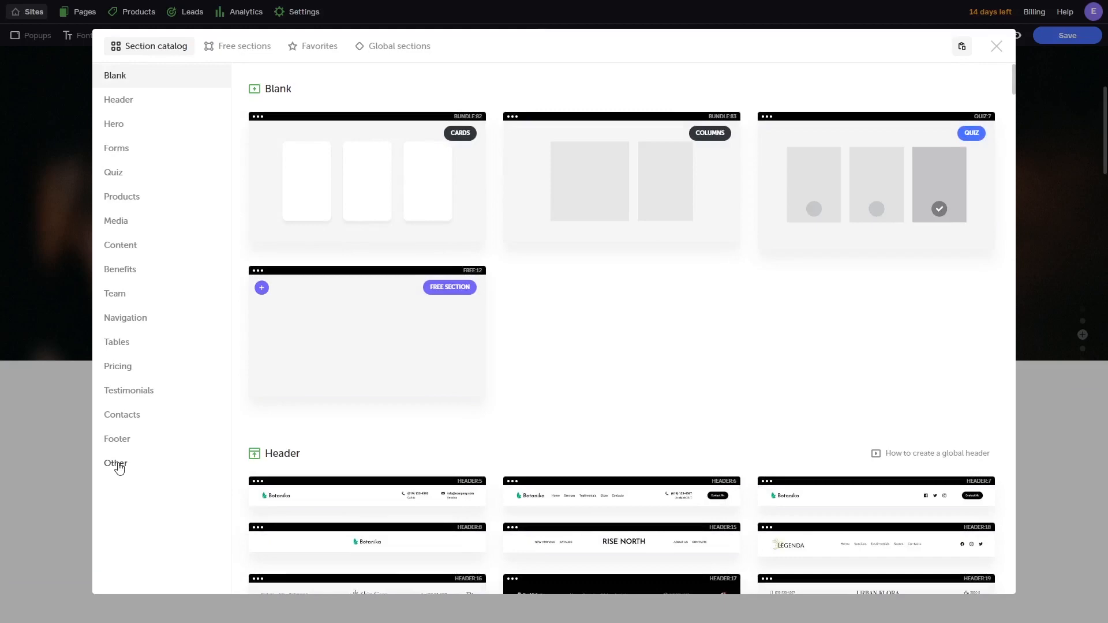
click(115, 463)
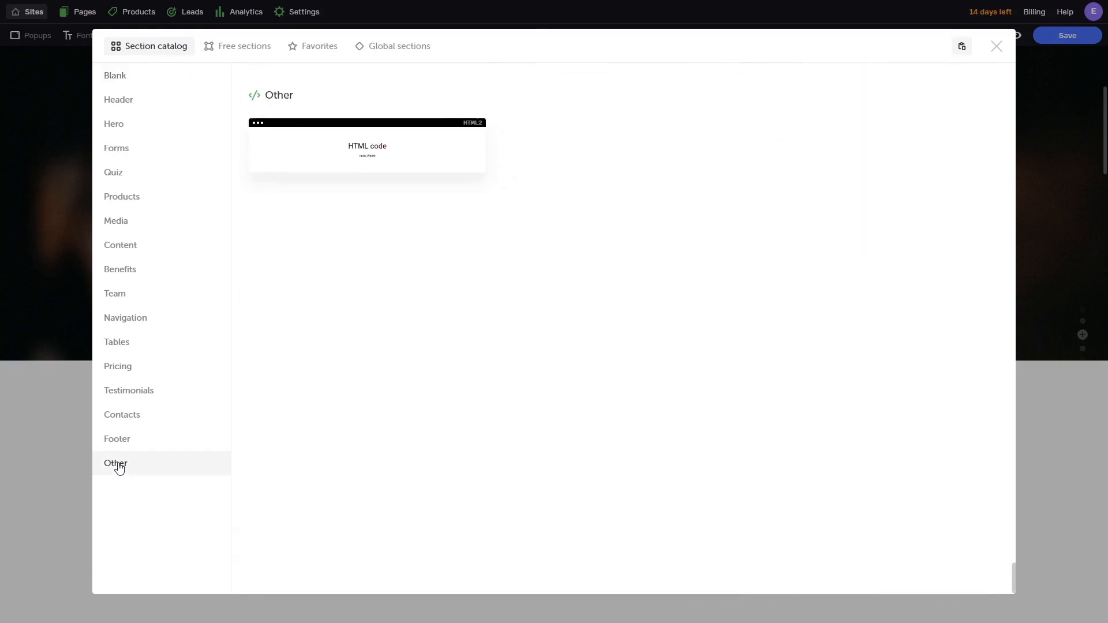
mouse_move(375, 191)
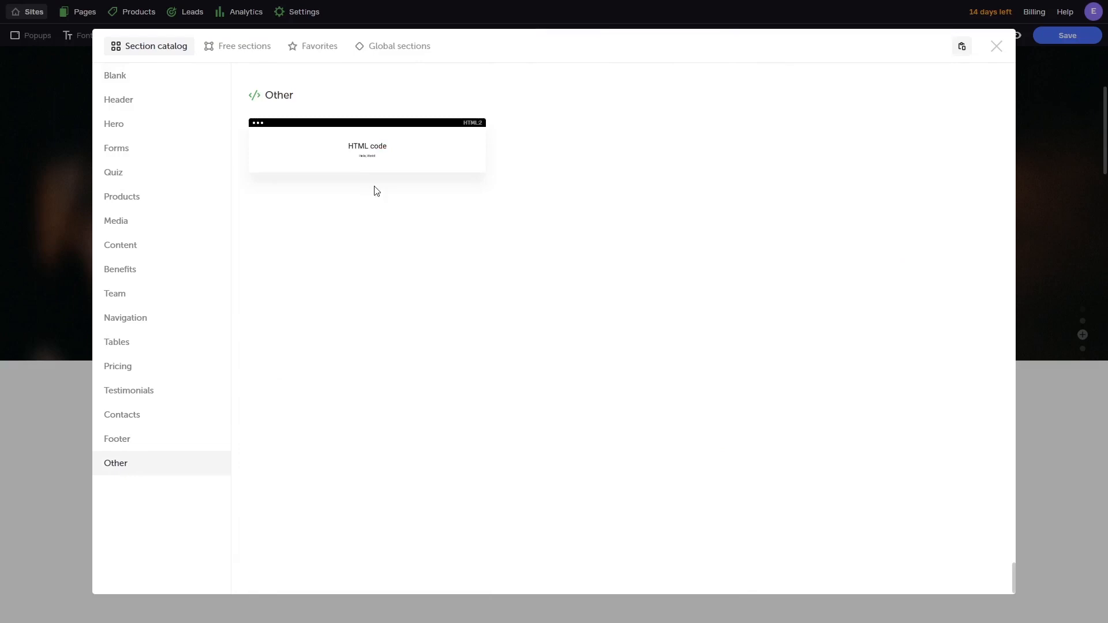
click(997, 47)
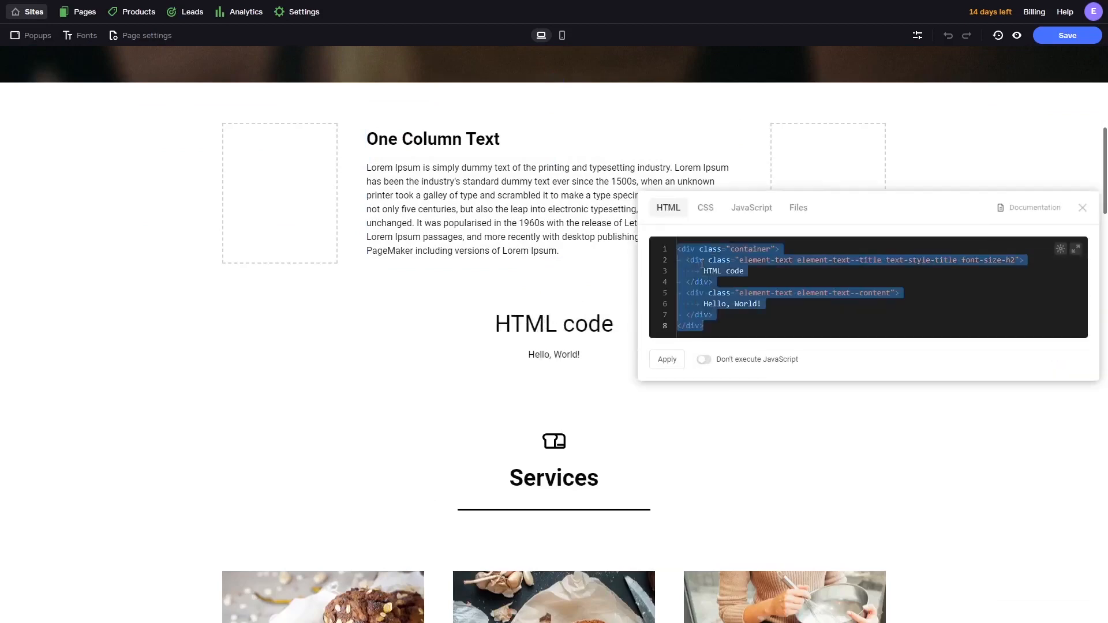
Step: Replace the section's Hello, World! placeholder with the Common Ninja embed code and apply
key(Delete)
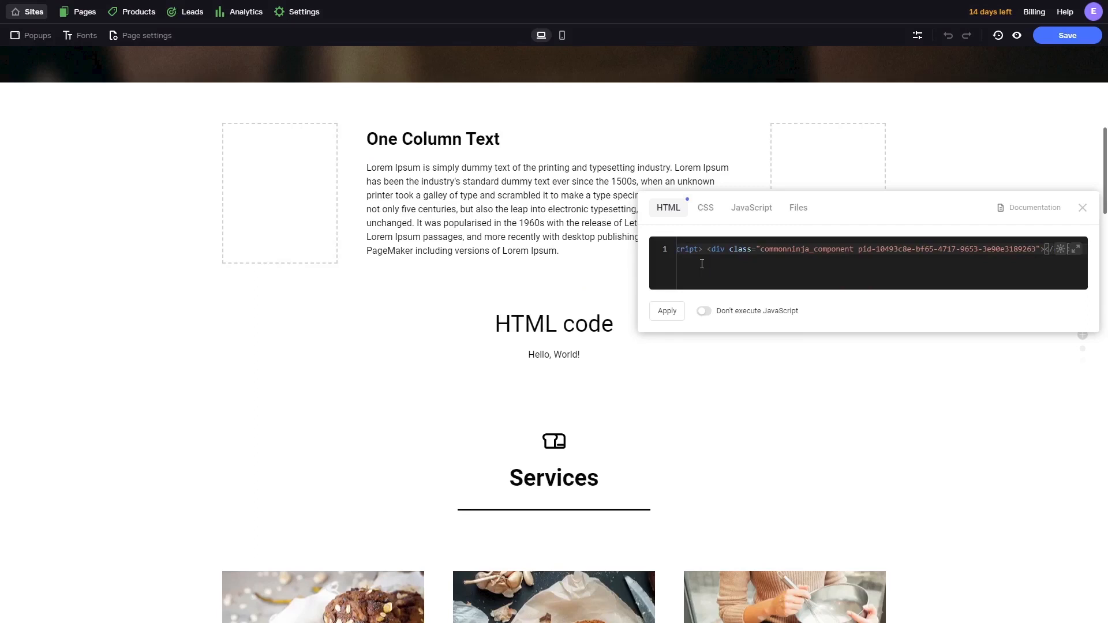
click(666, 311)
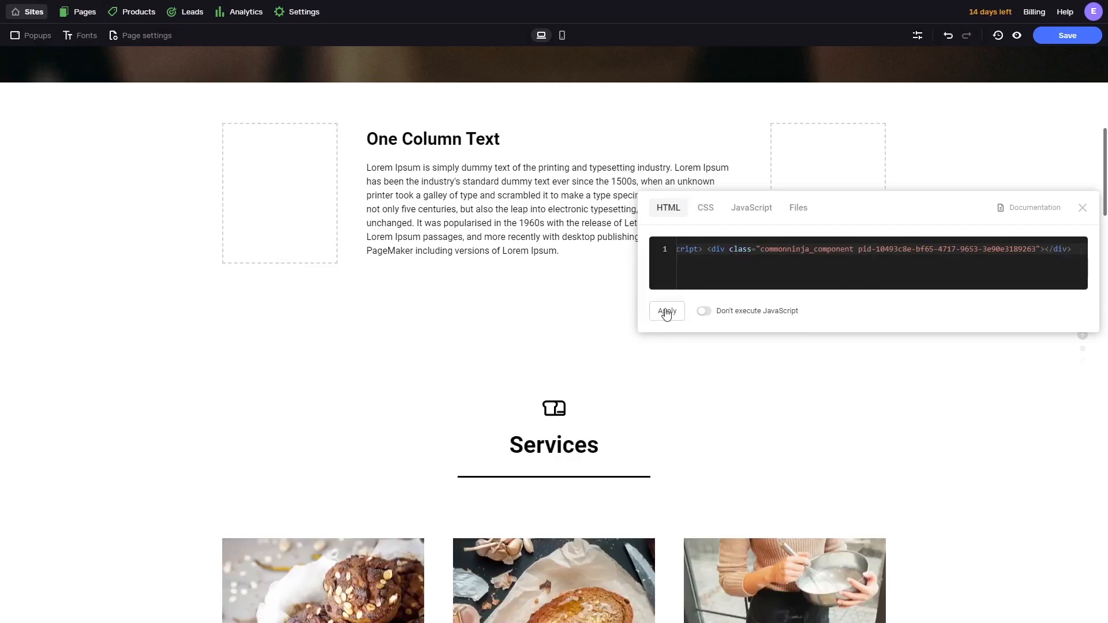